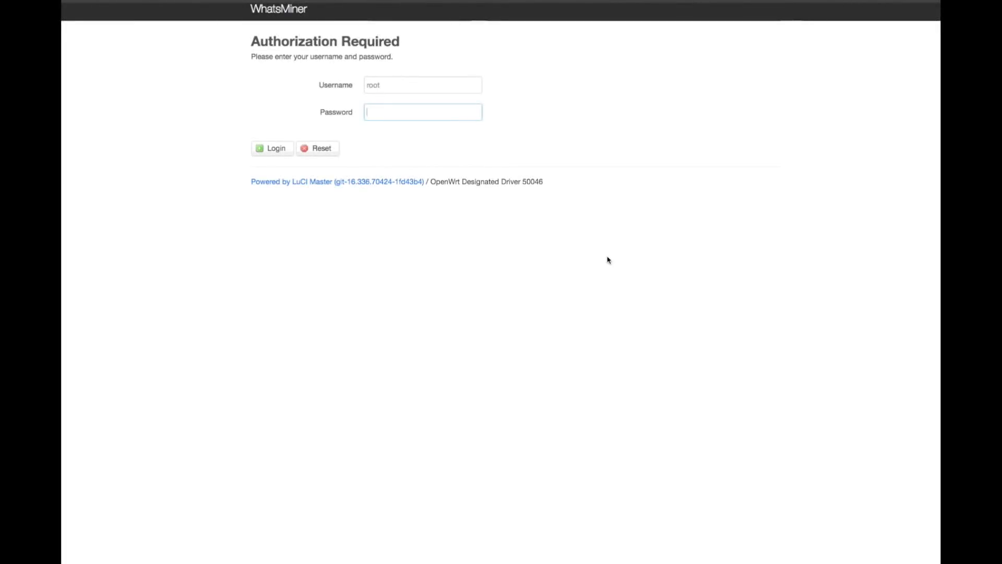
pyautogui.moveTo(378, 113)
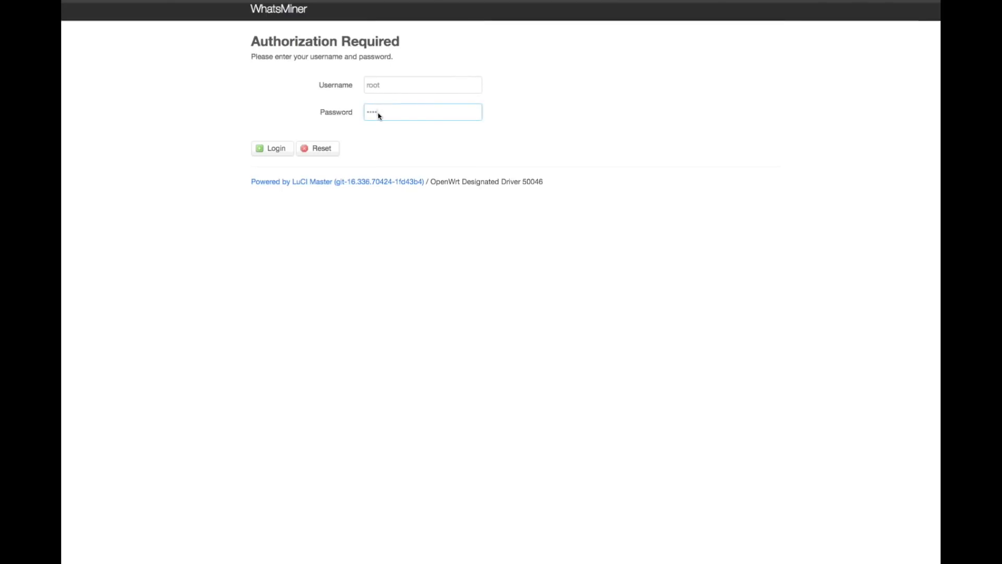
# - Sign in to the miner's web UI and reach the CGMiner status page
pyautogui.click(272, 148)
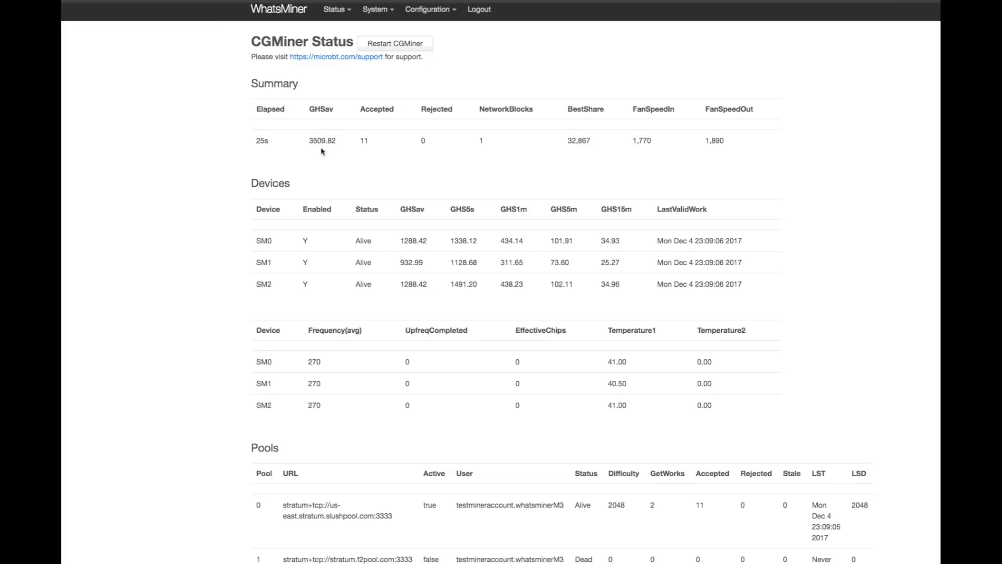
pyautogui.click(427, 10)
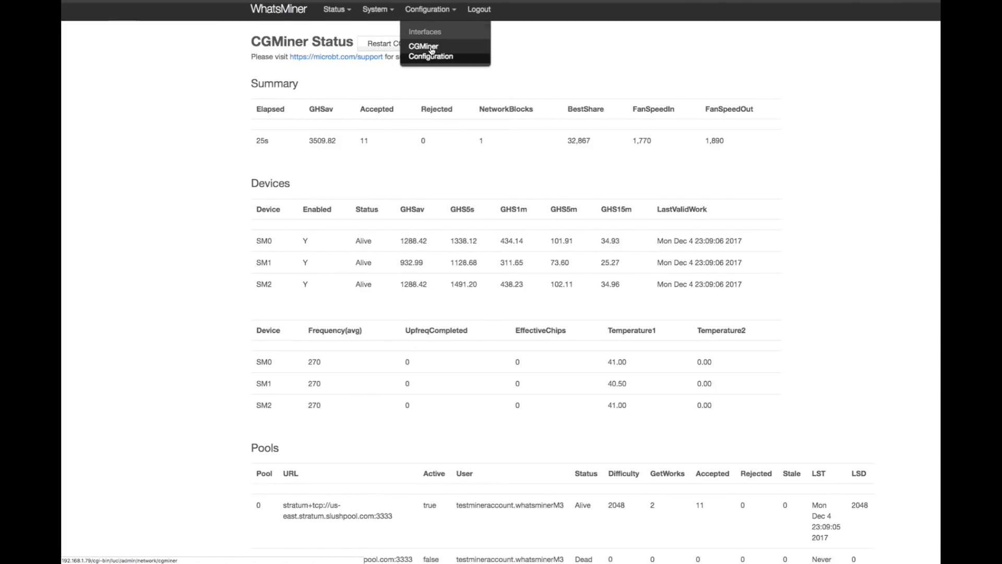
pyautogui.click(431, 56)
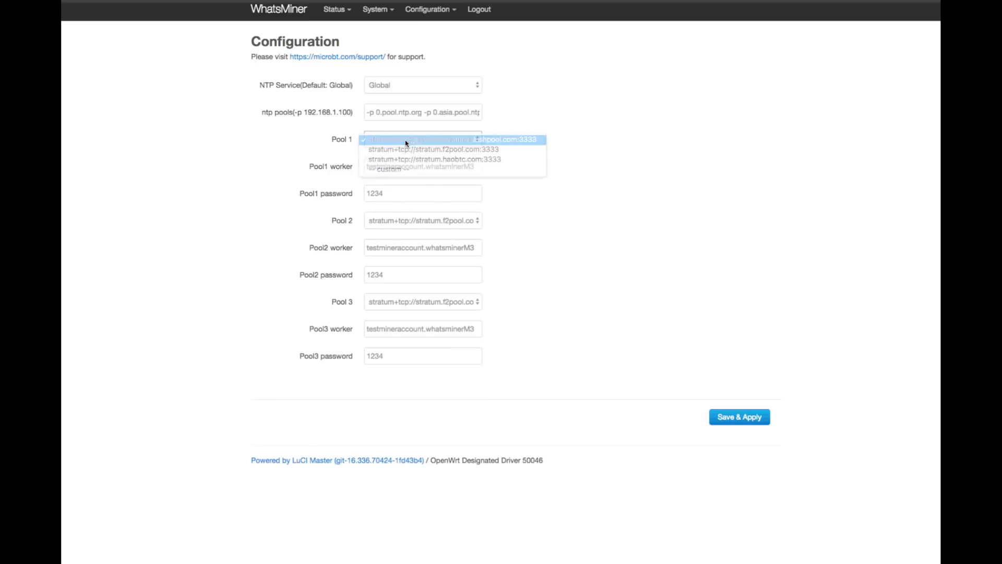
pyautogui.click(449, 139)
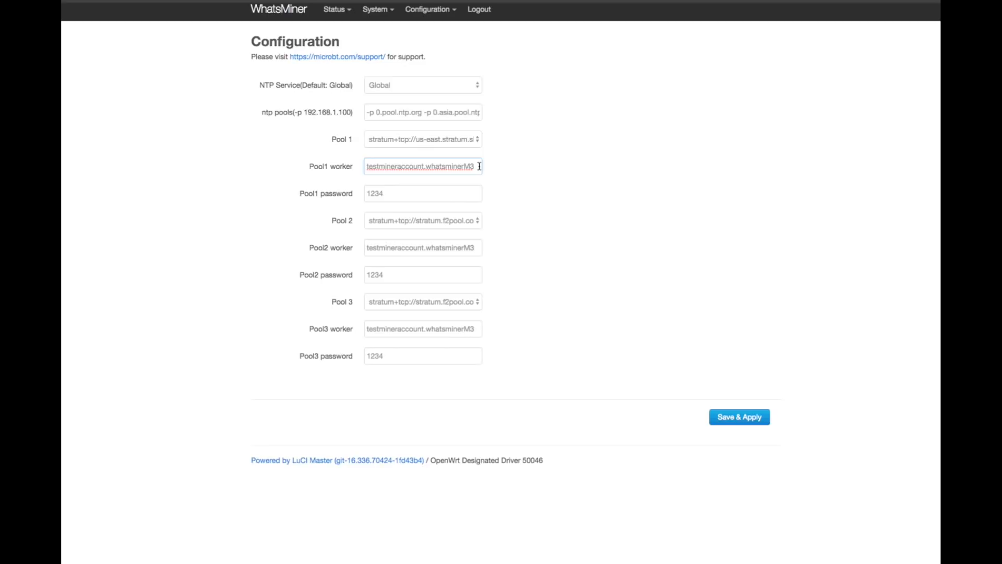
pyautogui.click(422, 166)
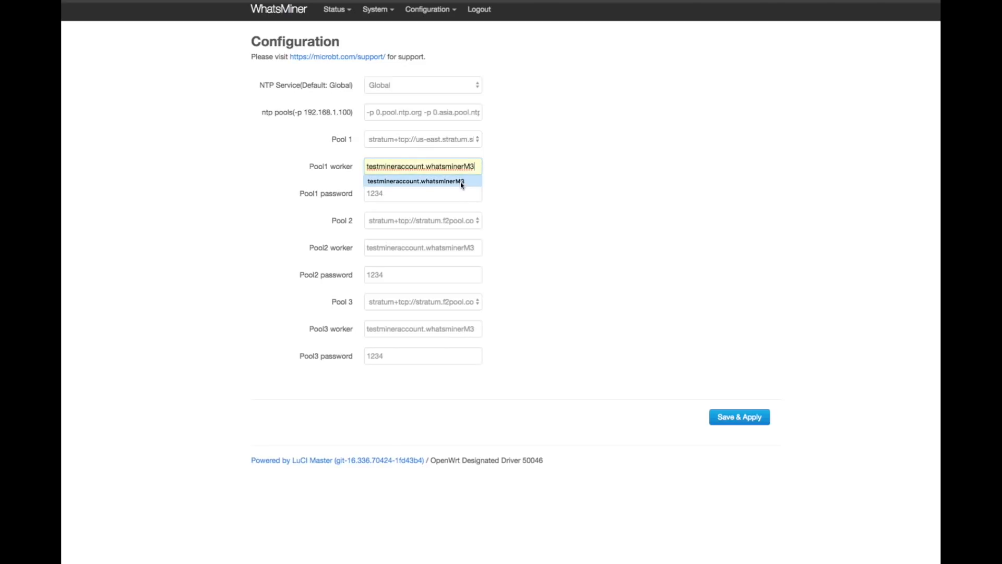
pyautogui.click(422, 193)
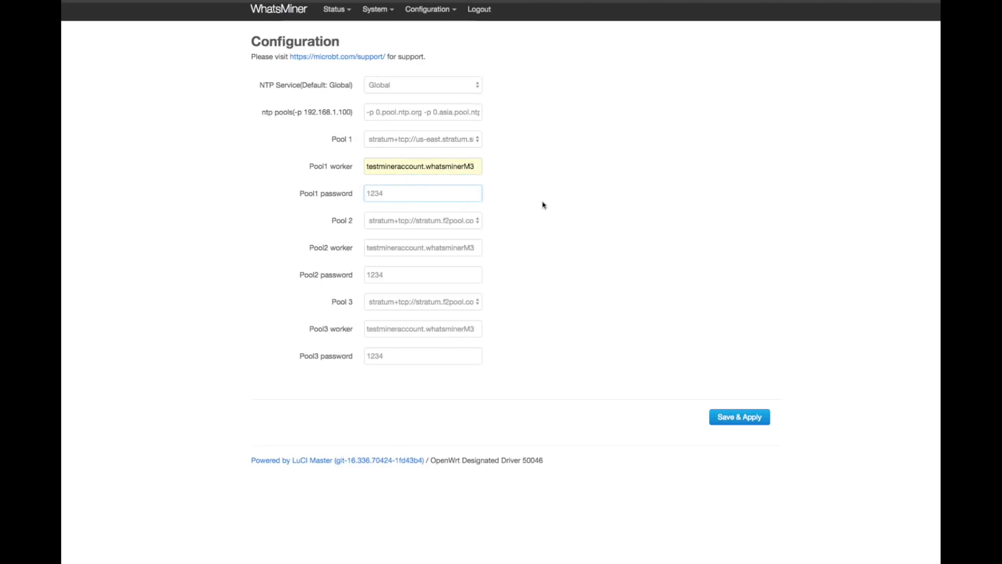
pyautogui.click(422, 193)
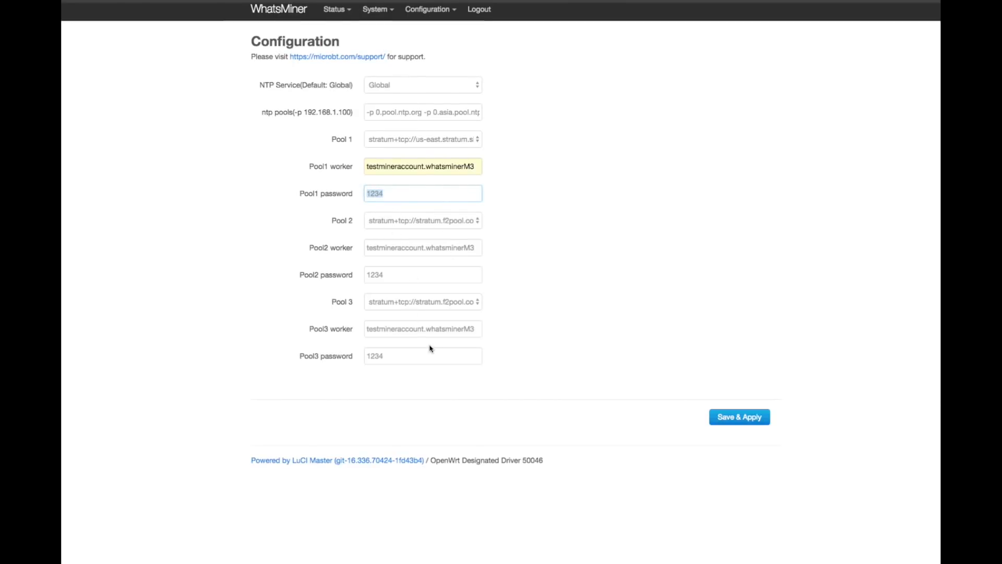
pyautogui.moveTo(670, 385)
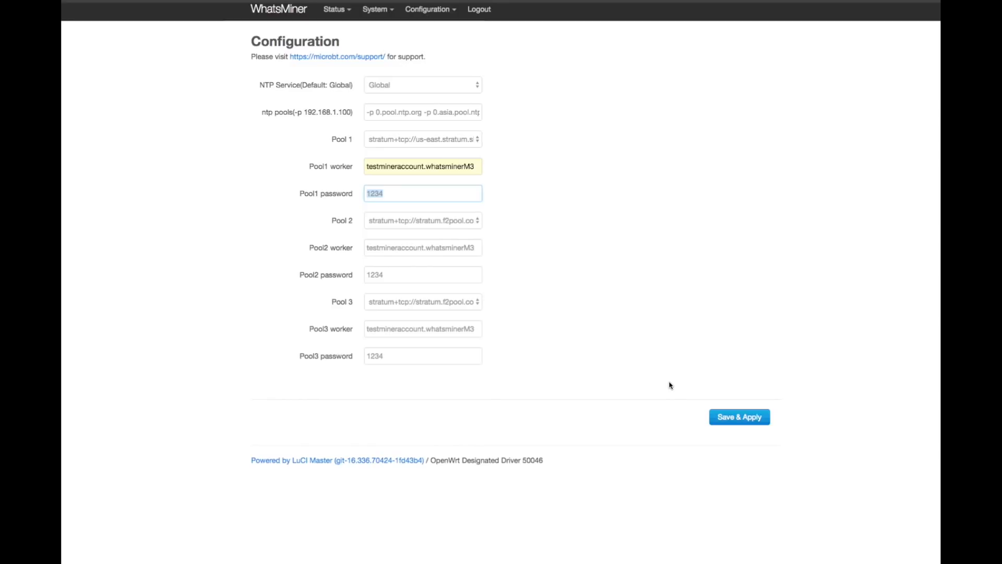
pyautogui.moveTo(887, 448)
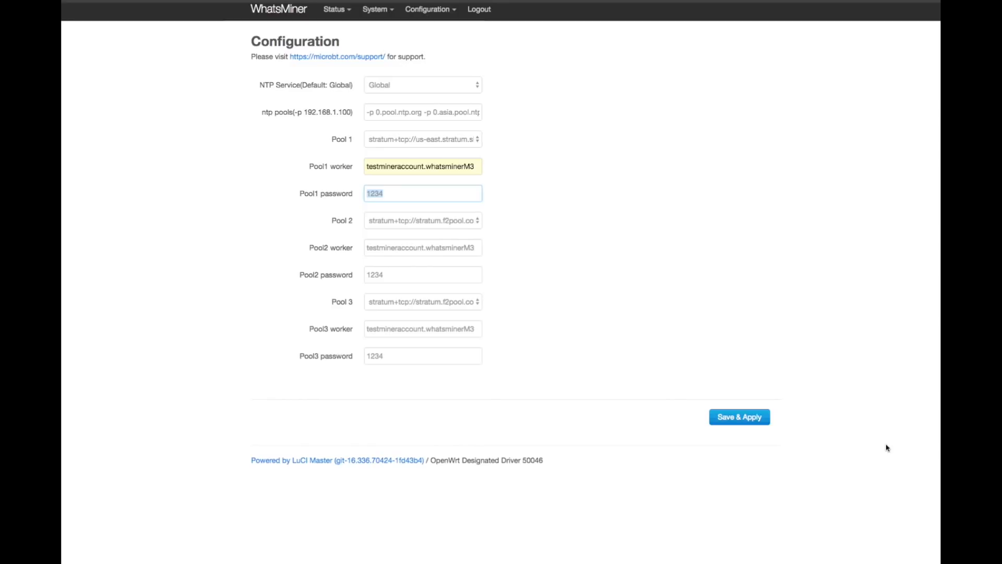
# - Save and apply the pool settings on the CGMiner configuration page
pyautogui.click(739, 417)
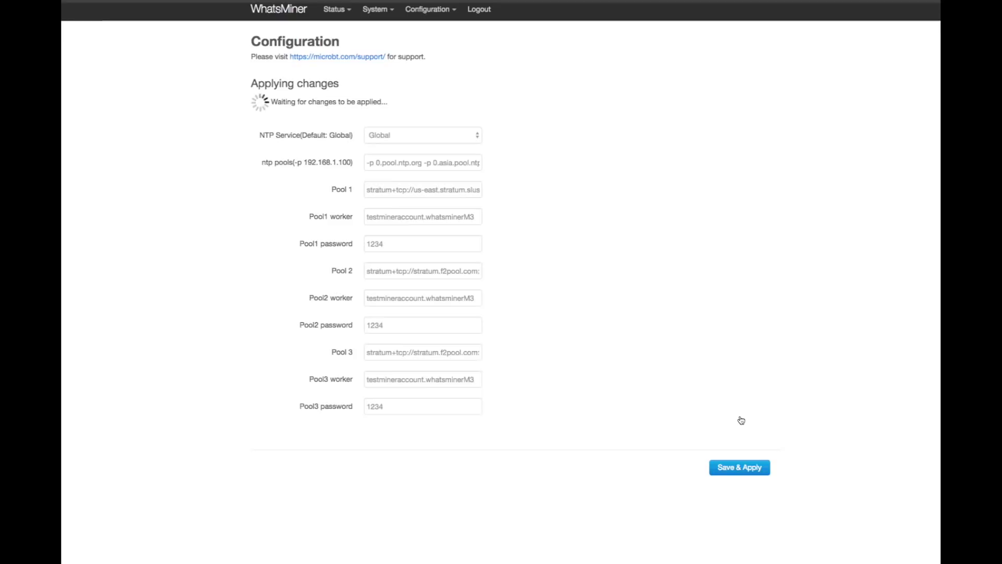
pyautogui.click(739, 466)
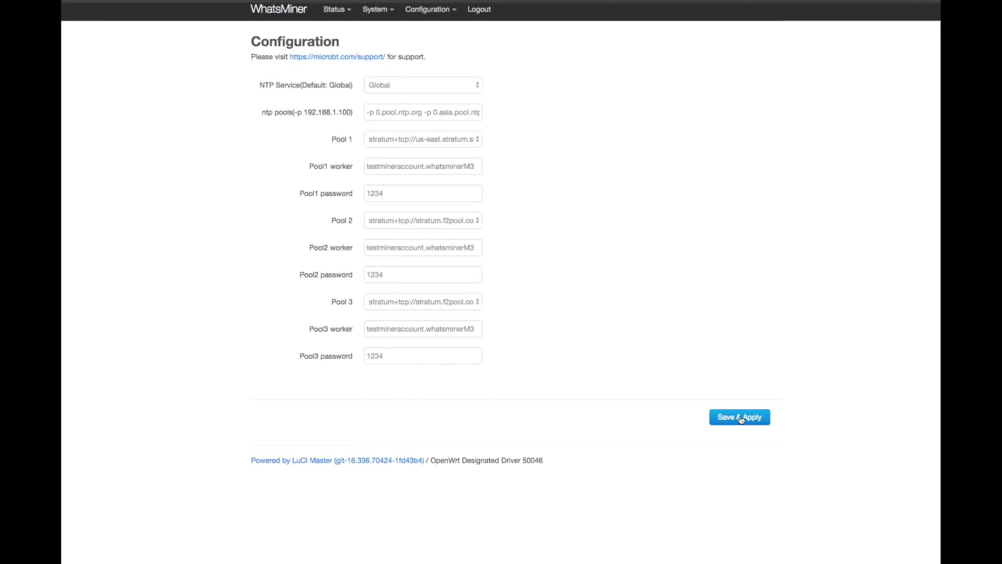
pyautogui.moveTo(487, 72)
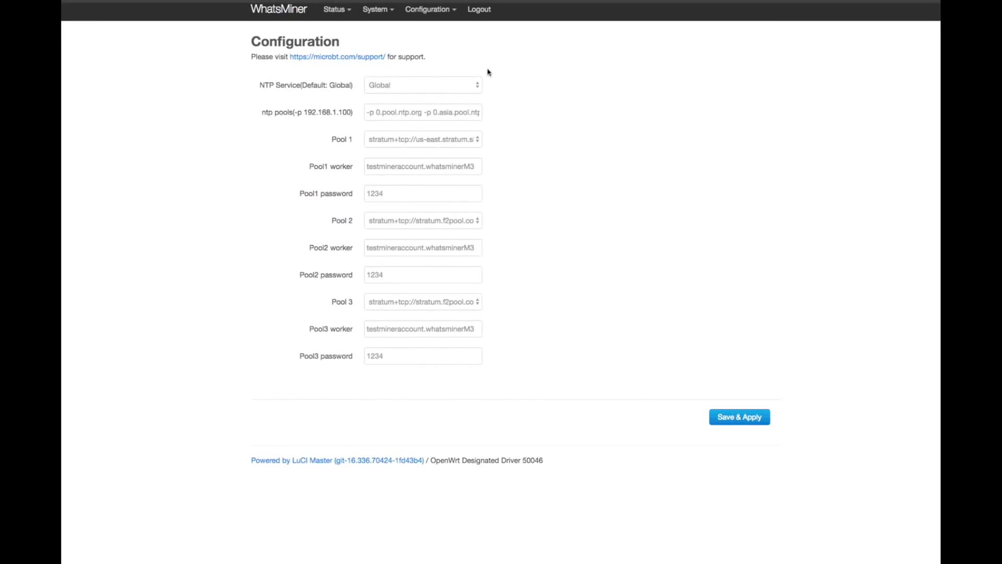
pyautogui.click(376, 9)
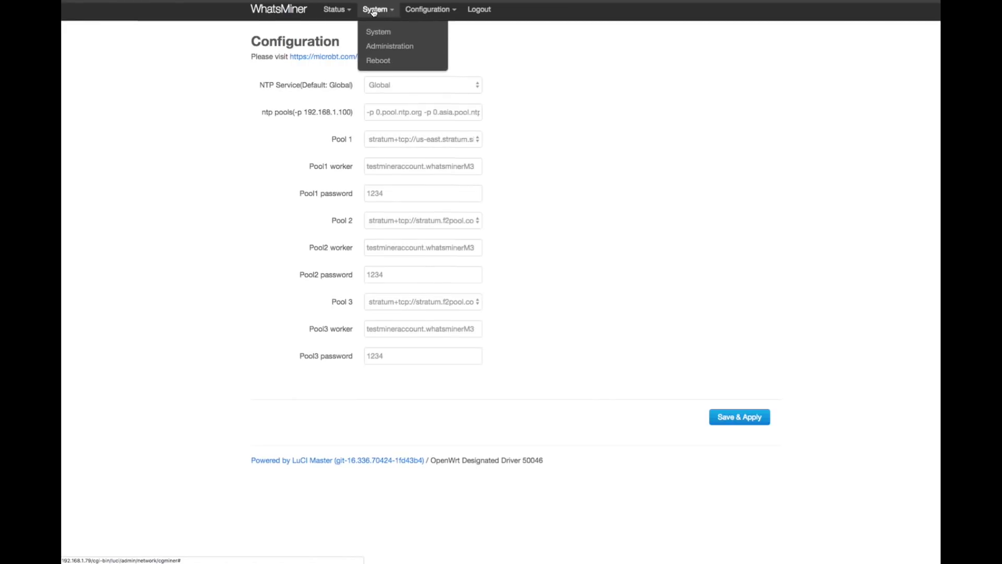
pyautogui.moveTo(377, 61)
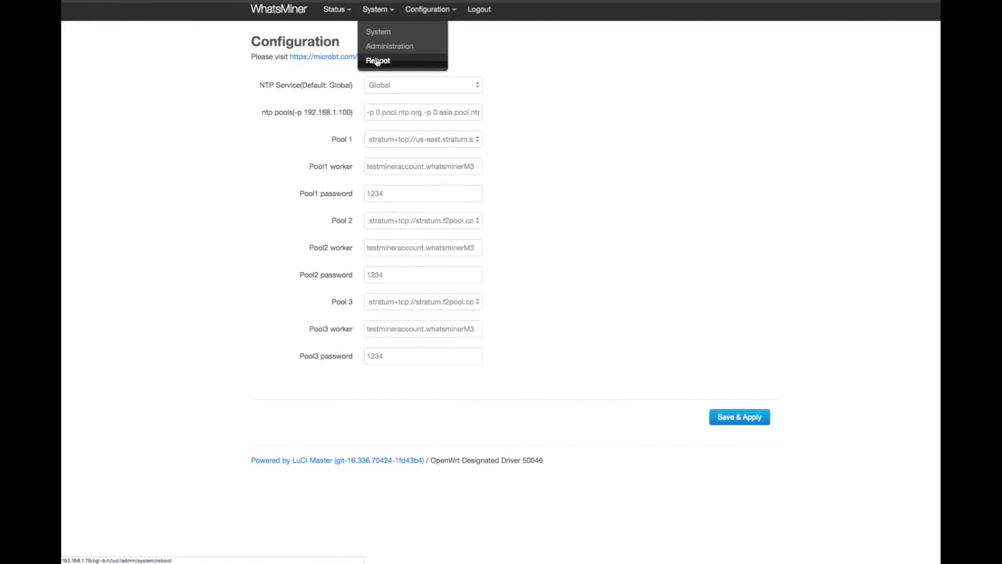
# - Reboot the miner from the System menu and wait for the login page
pyautogui.click(378, 61)
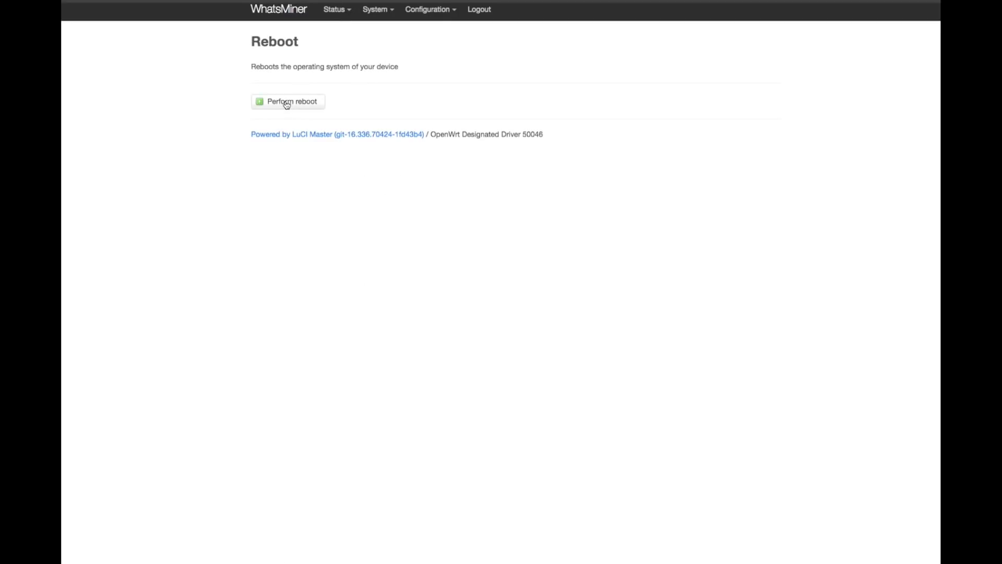
pyautogui.click(288, 101)
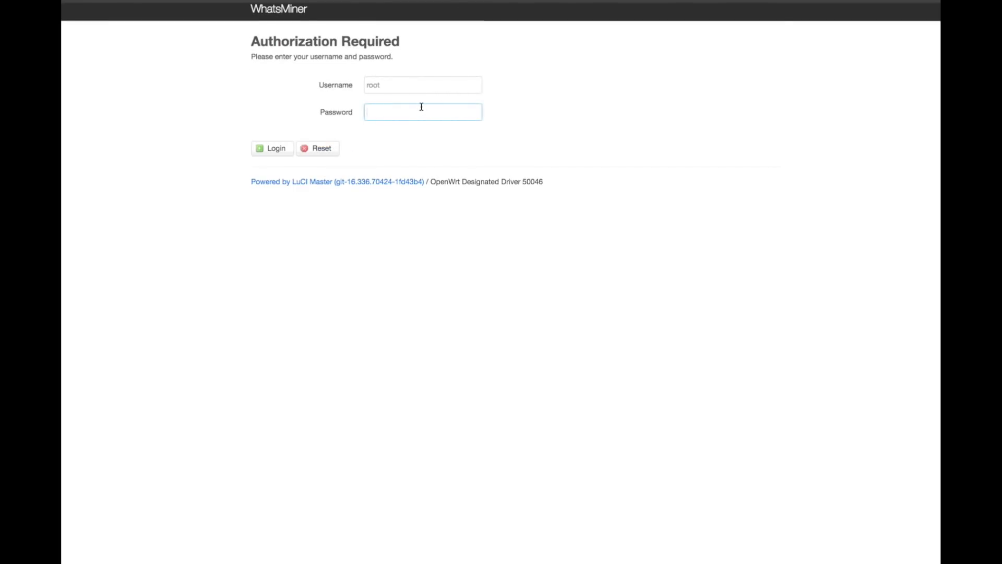
# - Sign back in after the reboot and review the saved pool configuration
pyautogui.click(272, 147)
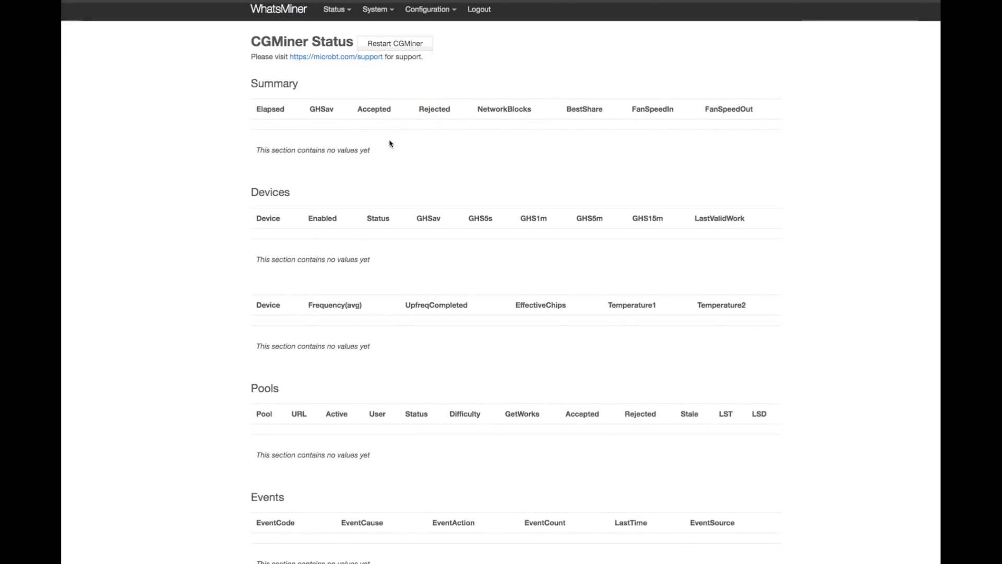
pyautogui.moveTo(329, 160)
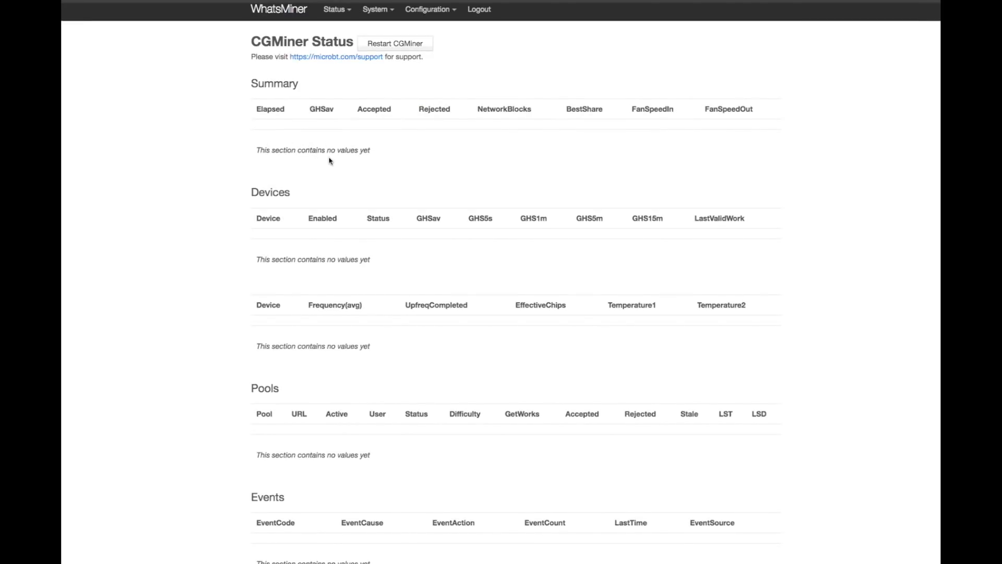
pyautogui.scroll(-3)
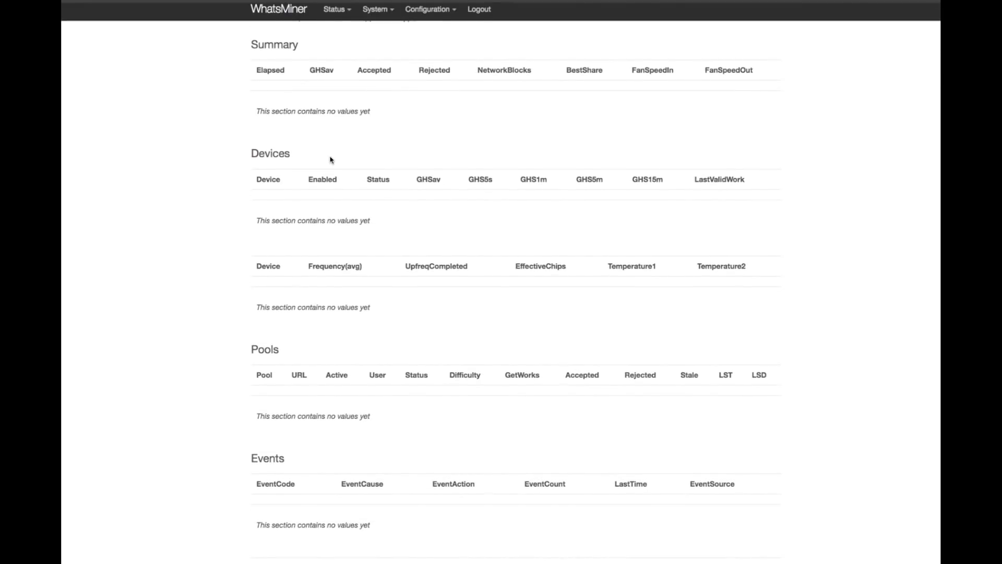
pyautogui.click(429, 10)
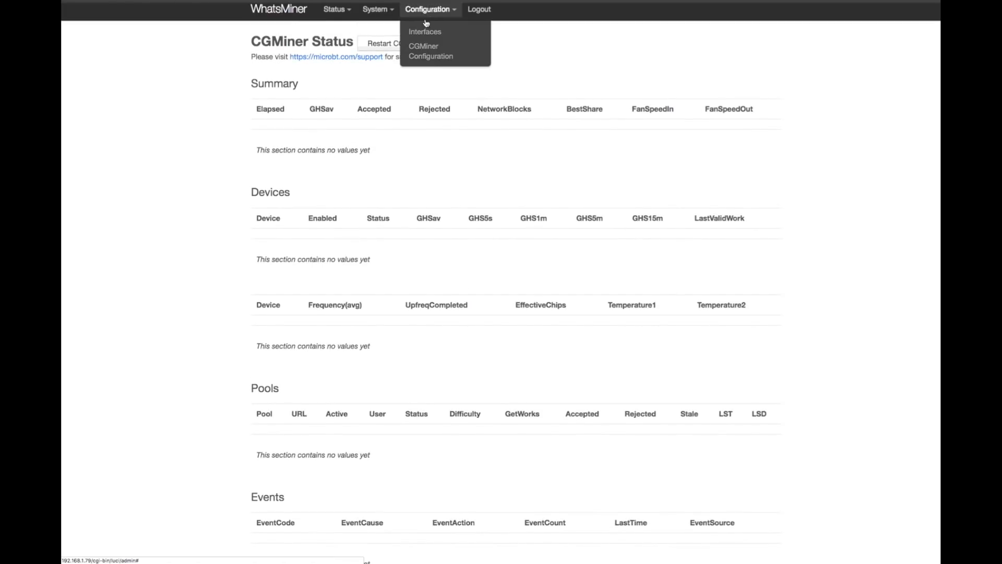
pyautogui.click(430, 56)
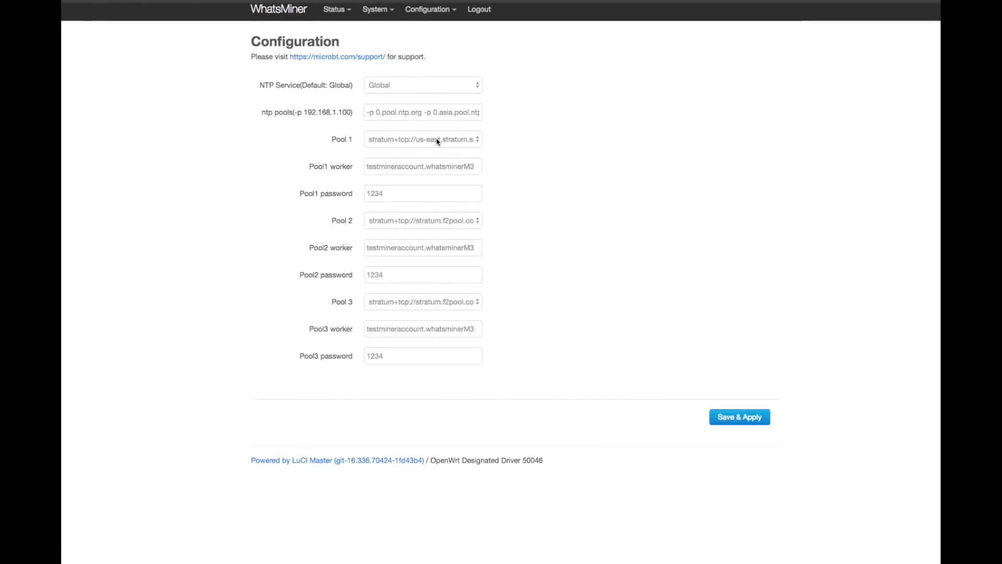
pyautogui.moveTo(522, 72)
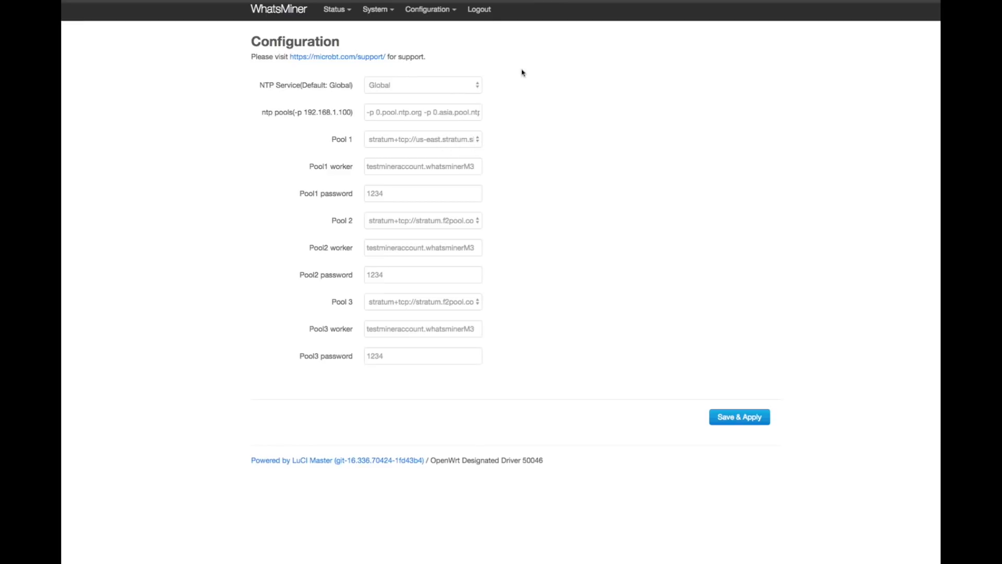
# - Show the status overview with the M3 model, firmware, local time and uptime
pyautogui.click(375, 9)
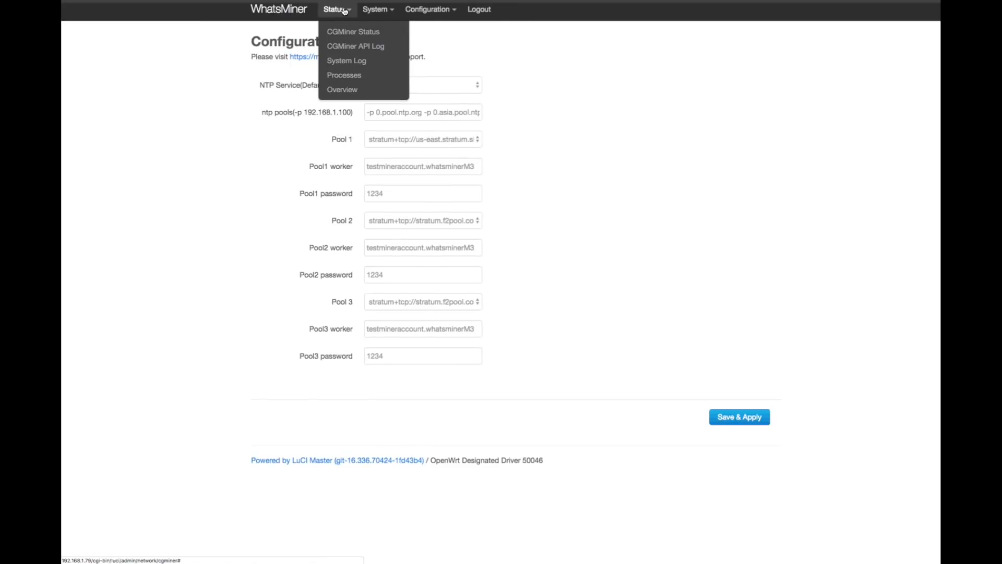
pyautogui.click(343, 90)
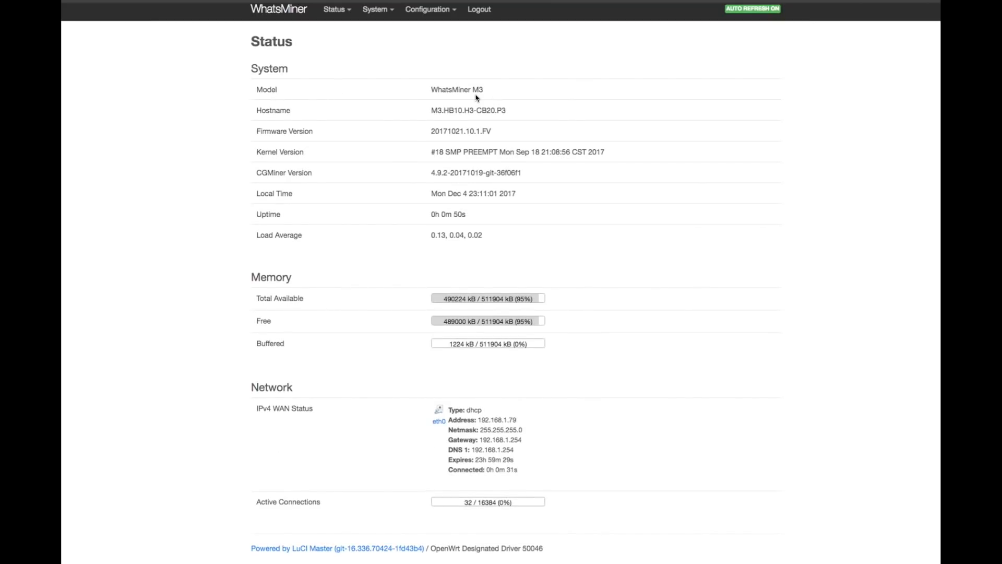
pyautogui.moveTo(483, 114)
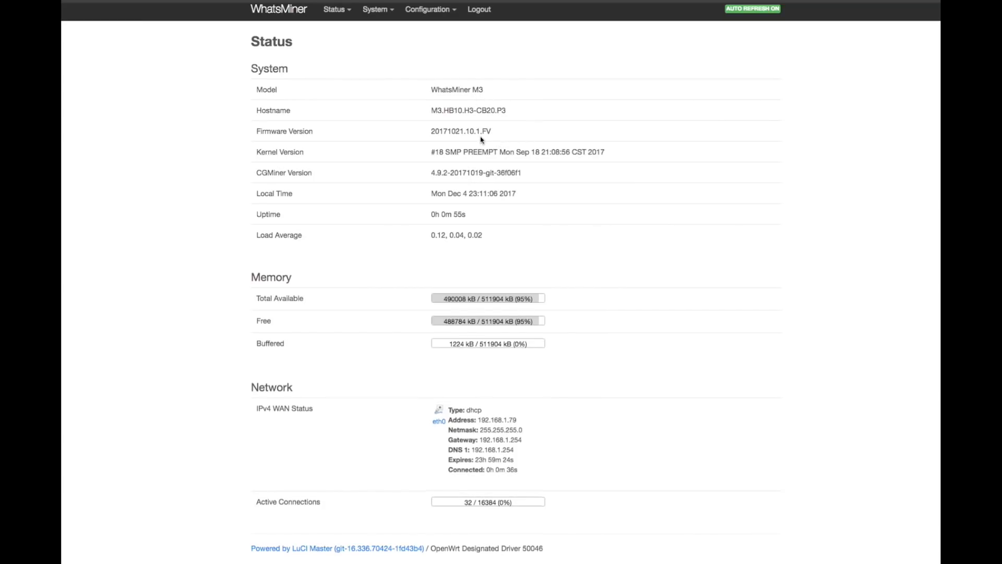
pyautogui.moveTo(480, 174)
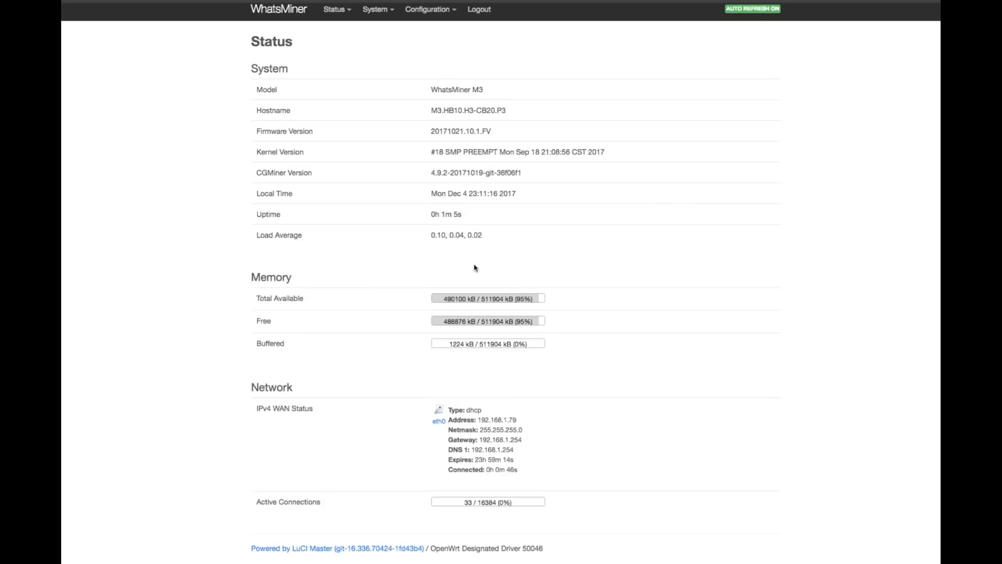
# - Change the system timezone from Asia/Shanghai to America/New York and apply it
pyautogui.click(374, 10)
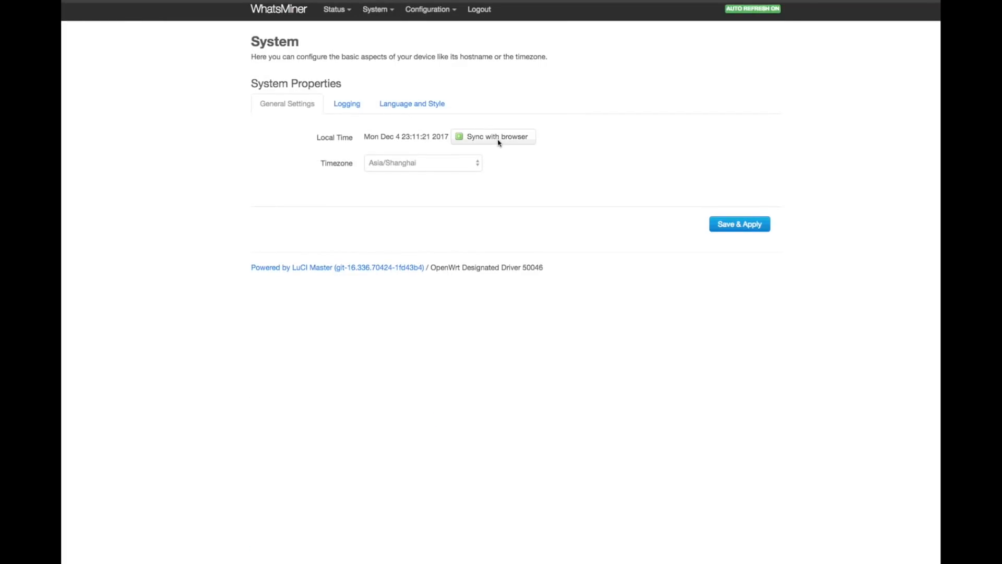
pyautogui.click(422, 163)
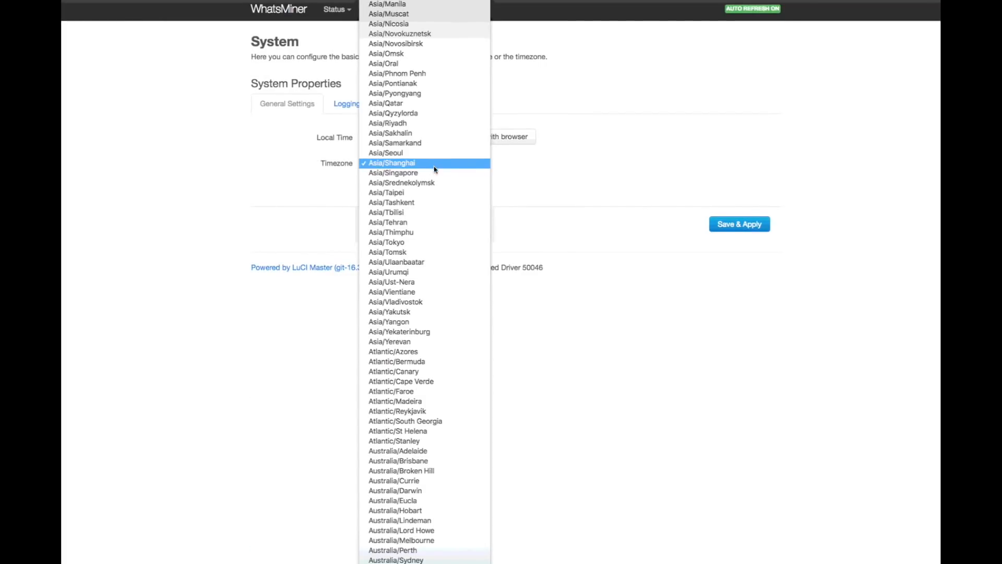
pyautogui.moveTo(395, 401)
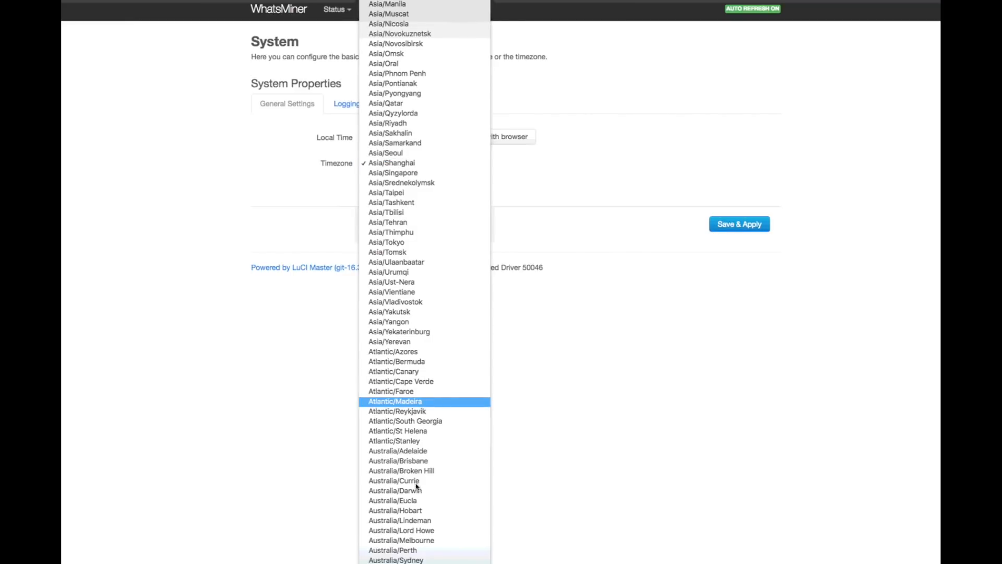
pyautogui.scroll(3)
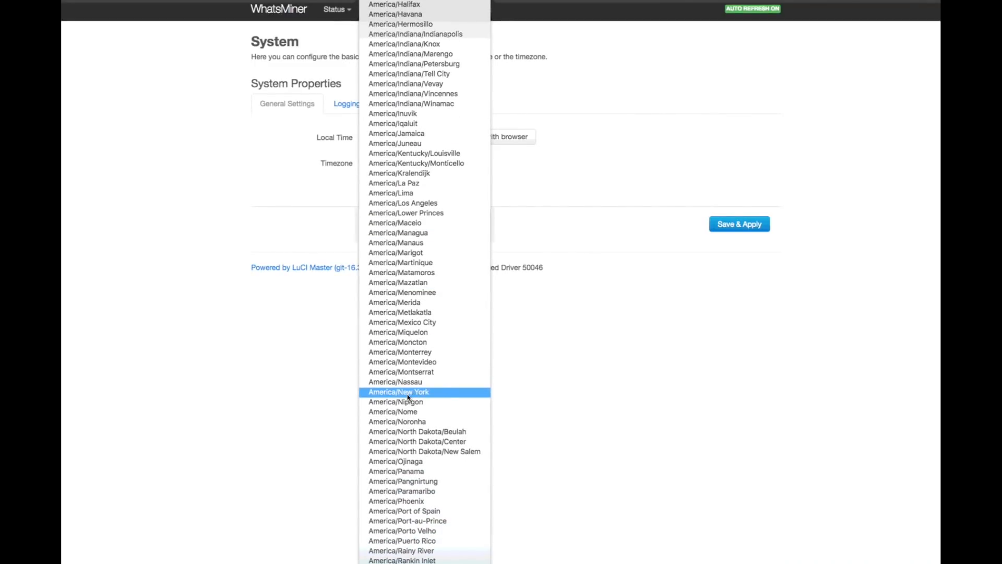
pyautogui.click(398, 392)
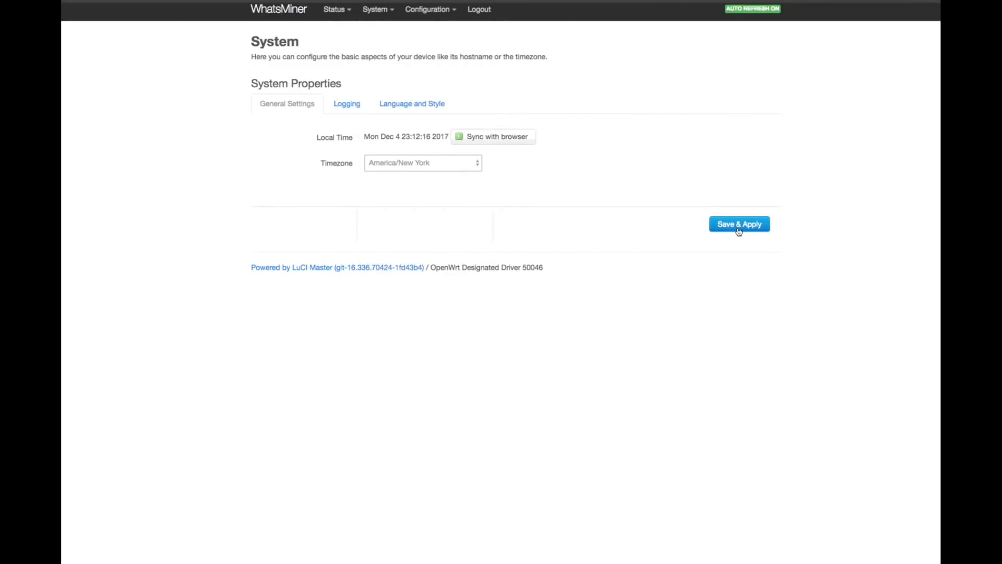
pyautogui.click(739, 223)
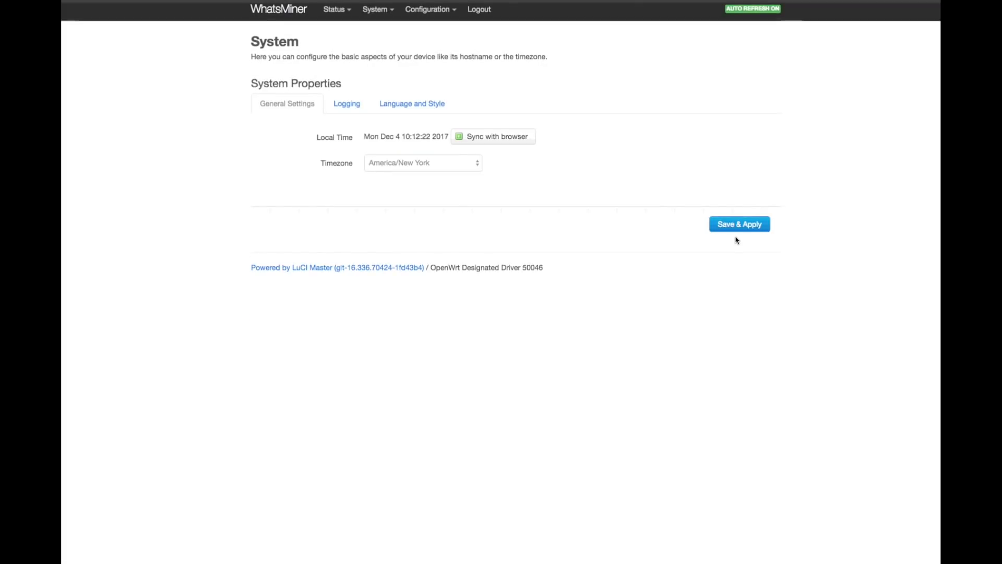
pyautogui.moveTo(347, 103)
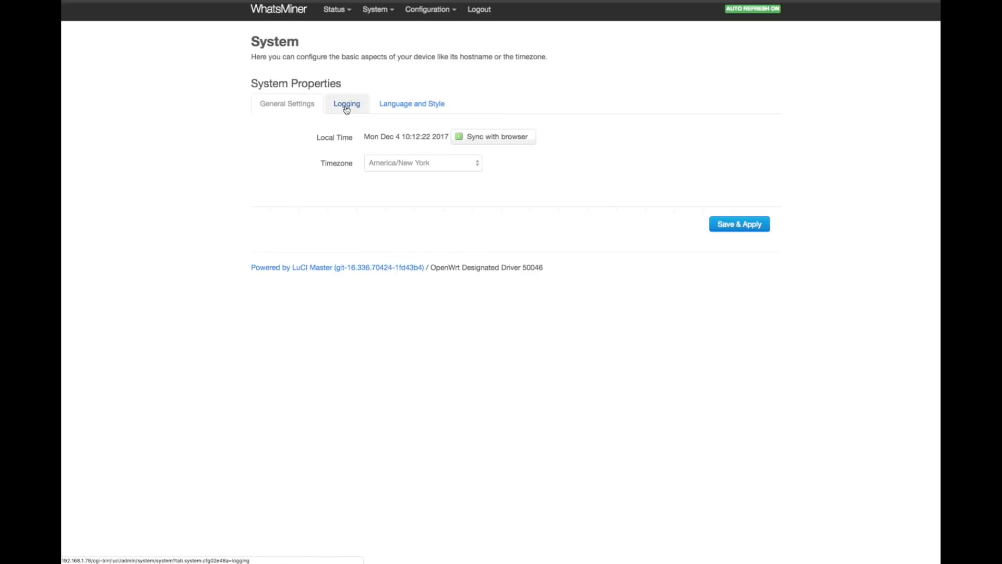
# - Review CGMiner status: about 4685 GH/s, three hashboards alive, slushpool us-east accepting shares
pyautogui.click(334, 9)
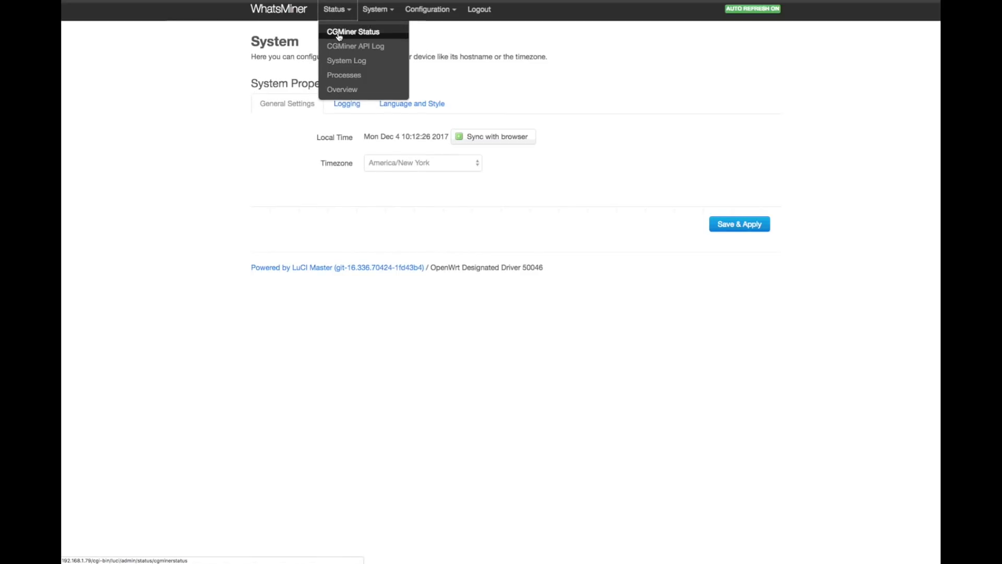
pyautogui.click(354, 32)
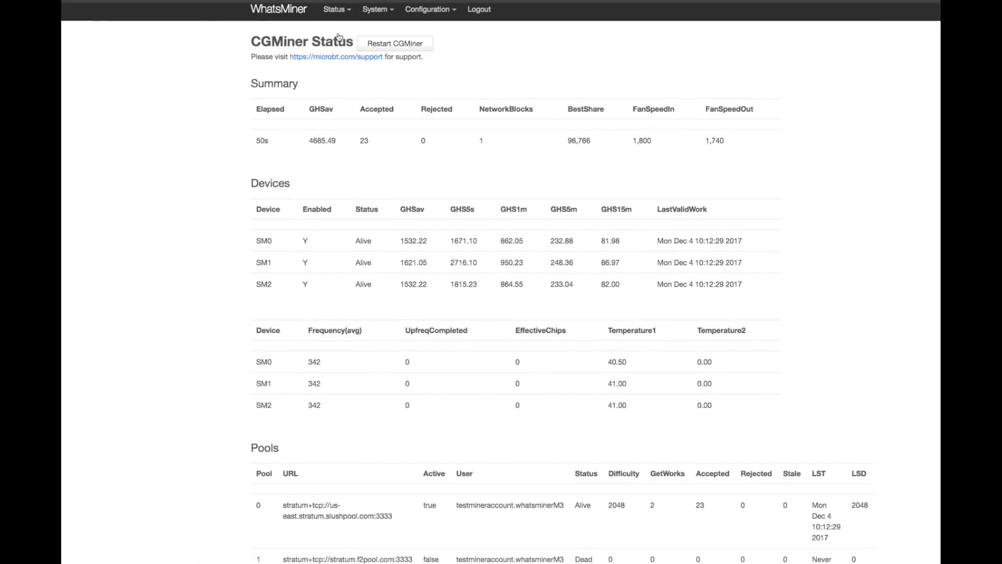
pyautogui.moveTo(271, 142)
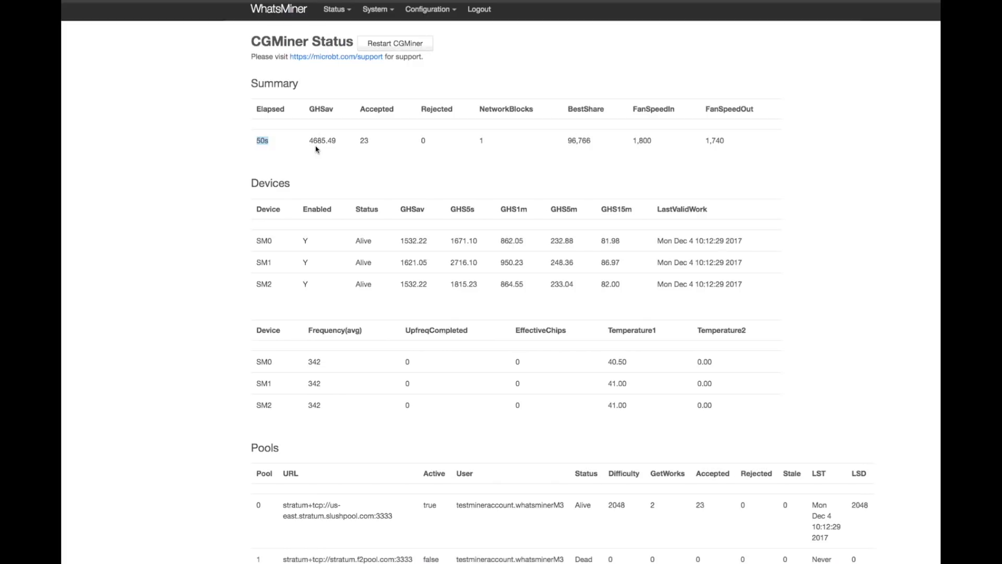
pyautogui.scroll(-3)
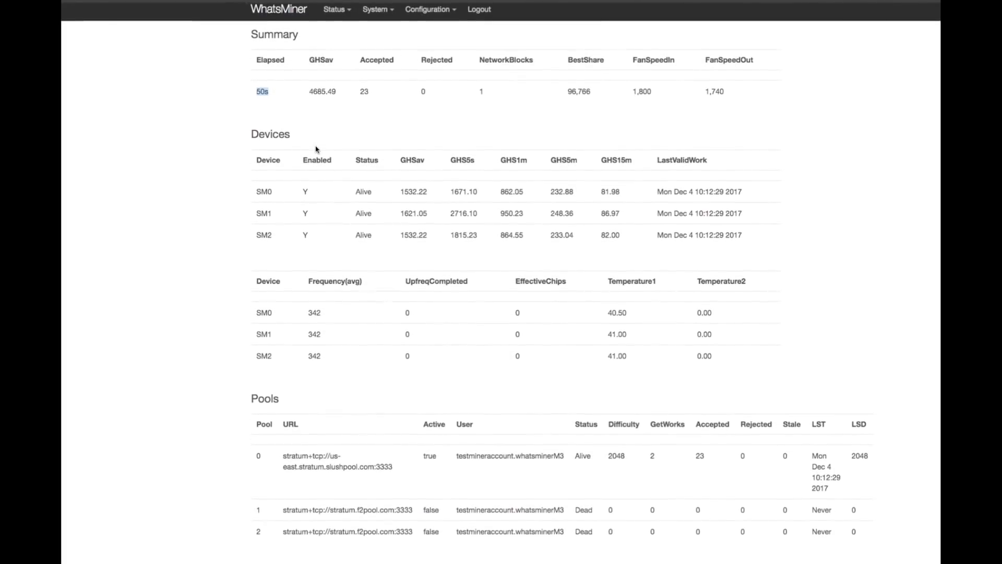
pyautogui.scroll(3)
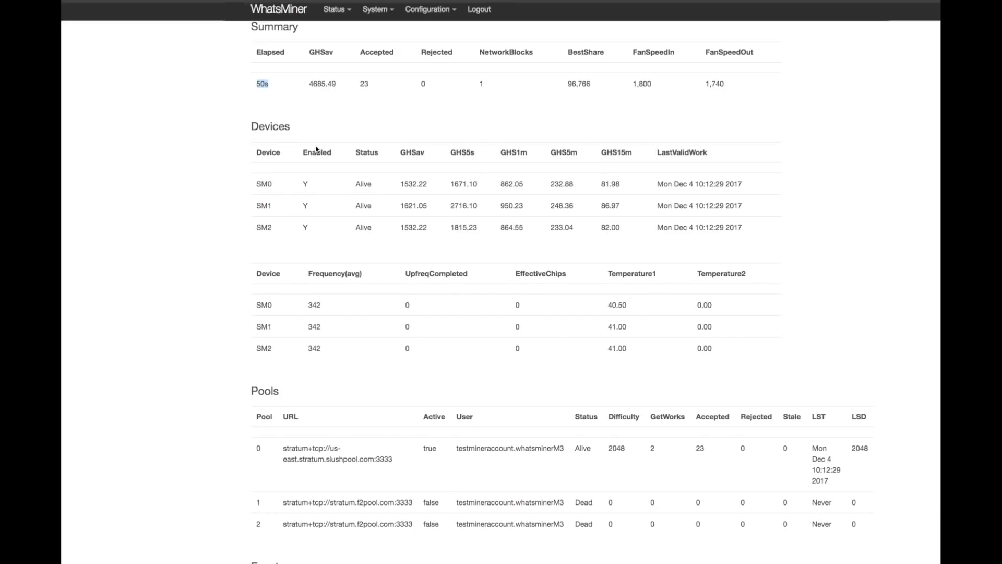
pyautogui.scroll(-3)
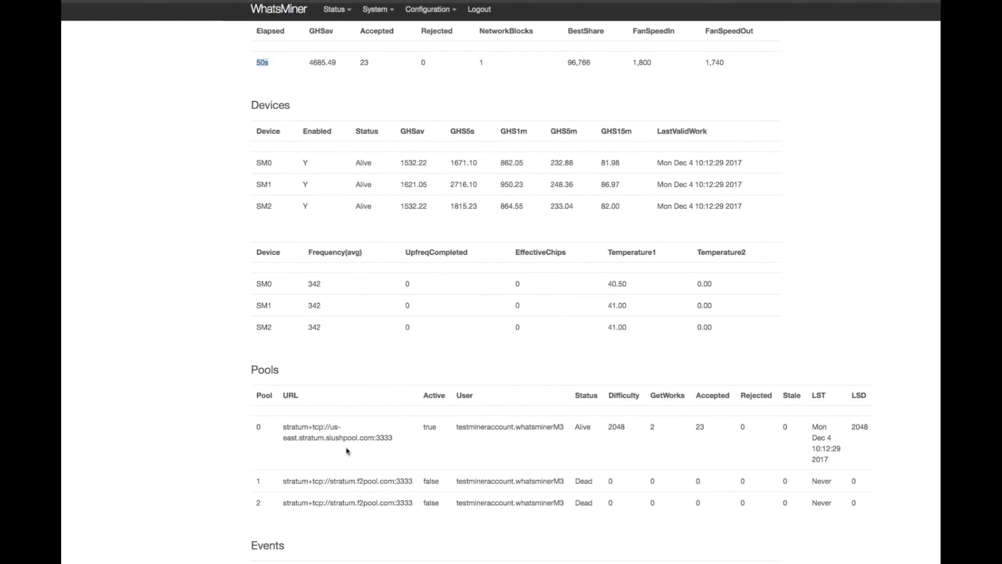
pyautogui.moveTo(526, 439)
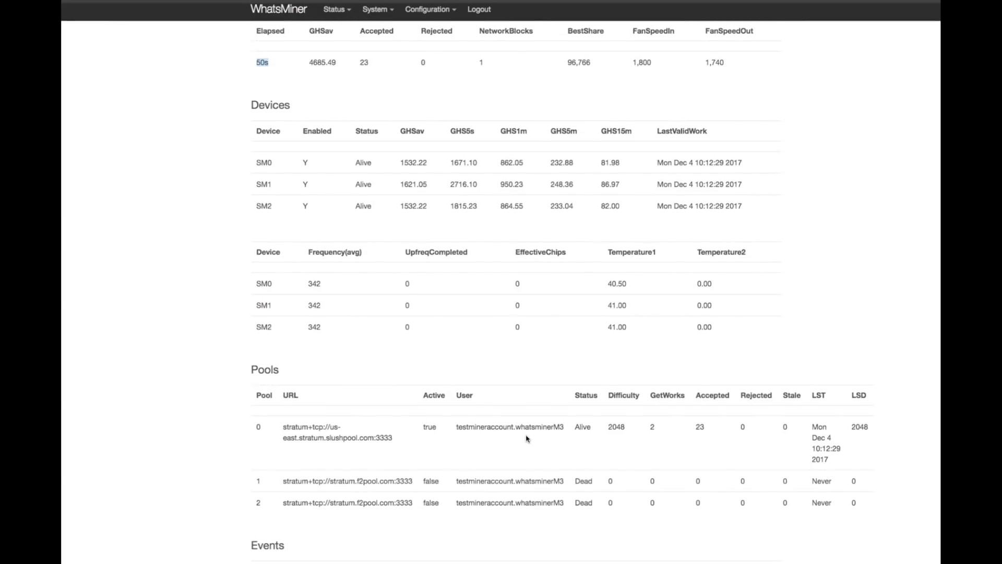
pyautogui.moveTo(776, 435)
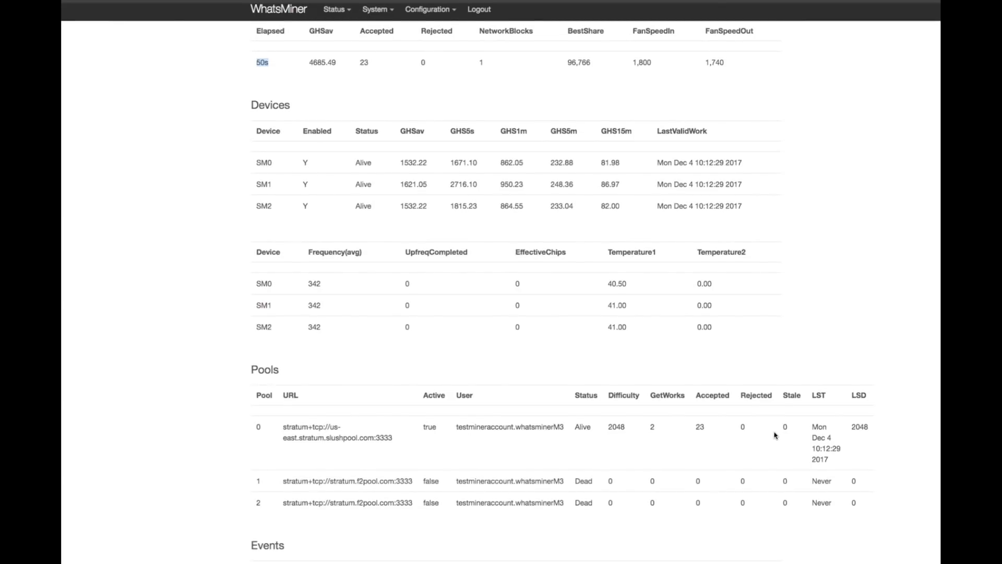
pyautogui.scroll(3)
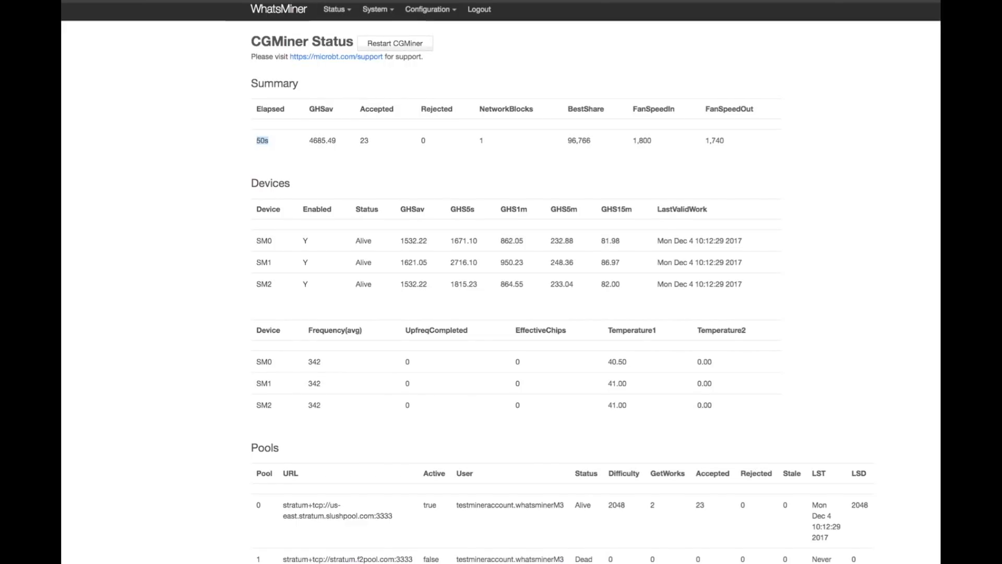
# - Reload the Slush Pool dashboard to confirm one worker online
pyautogui.click(337, 56)
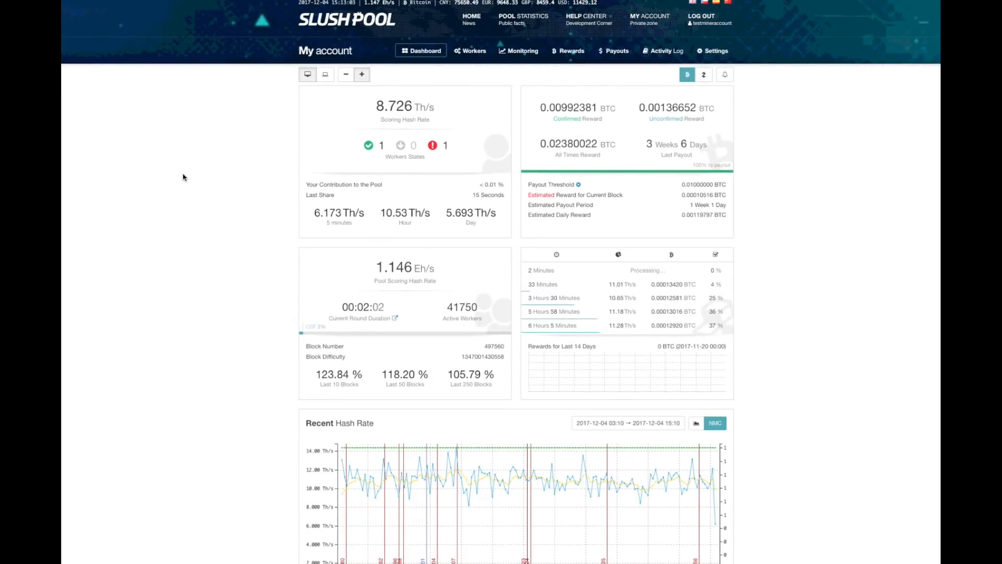
pyautogui.moveTo(472, 472)
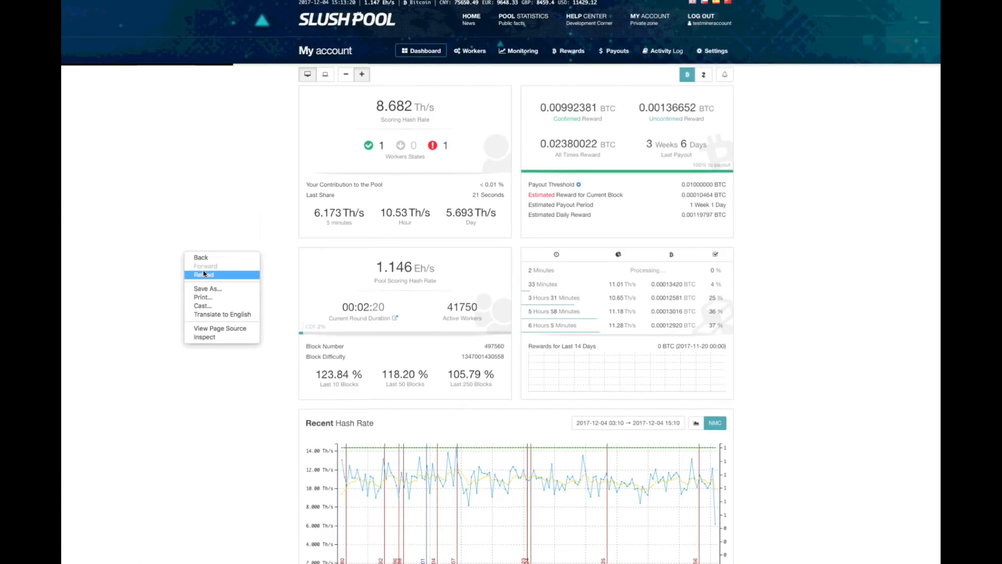
pyautogui.click(204, 275)
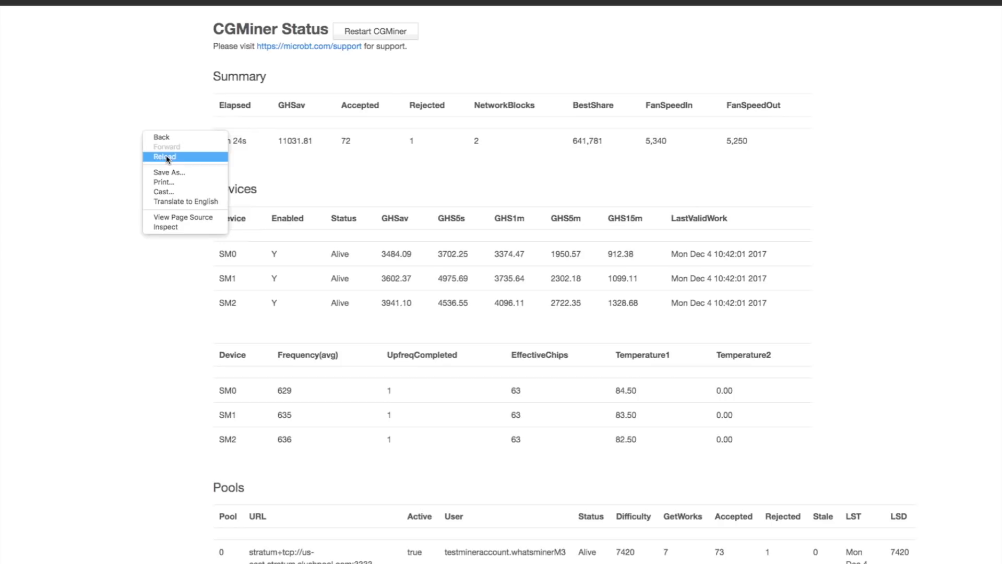